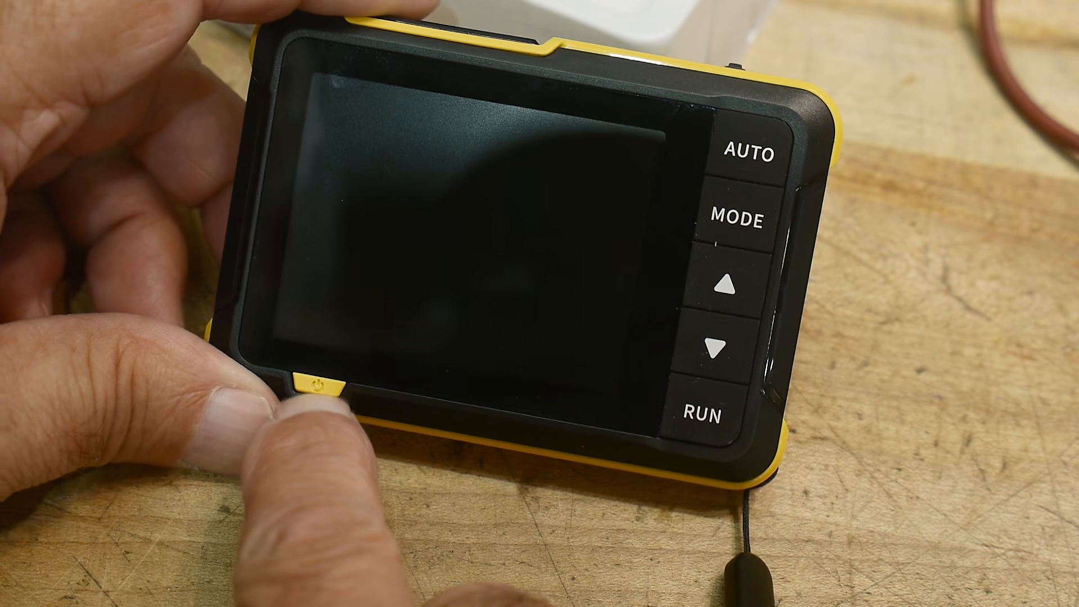
click(311, 387)
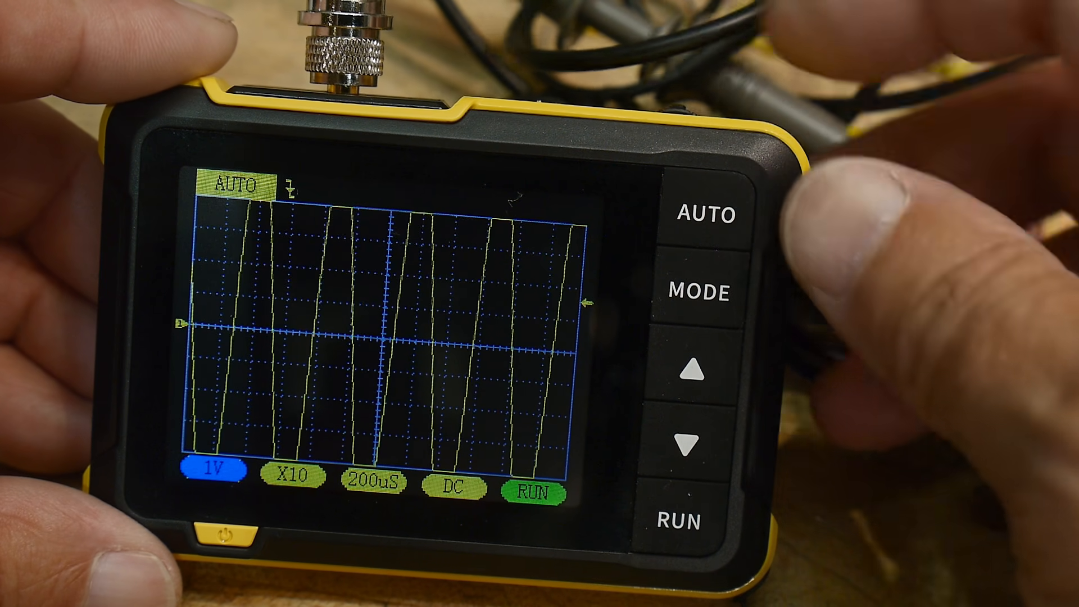
click(694, 440)
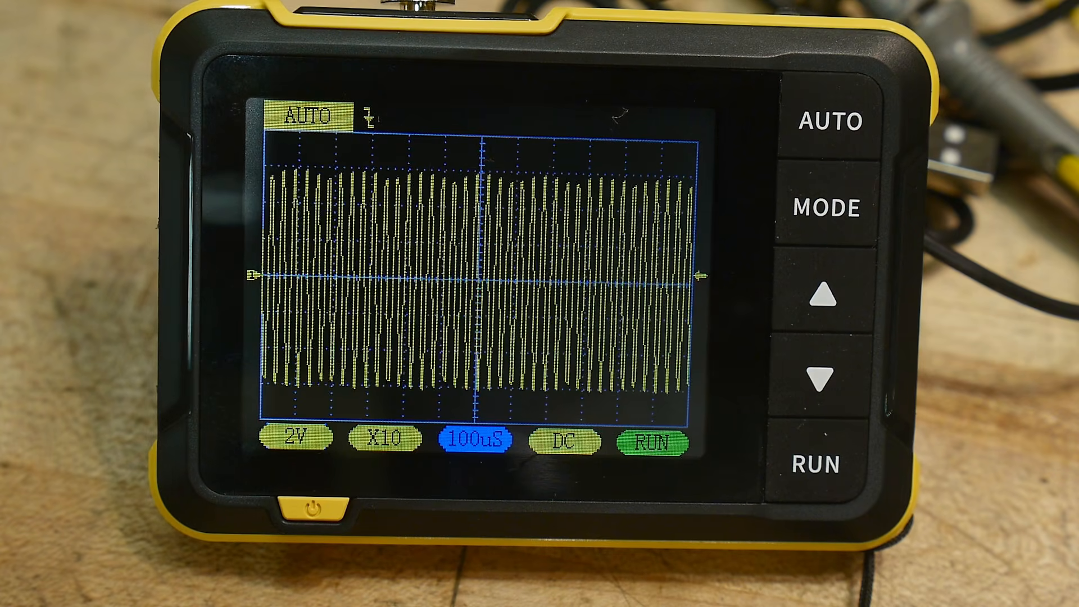
click(823, 288)
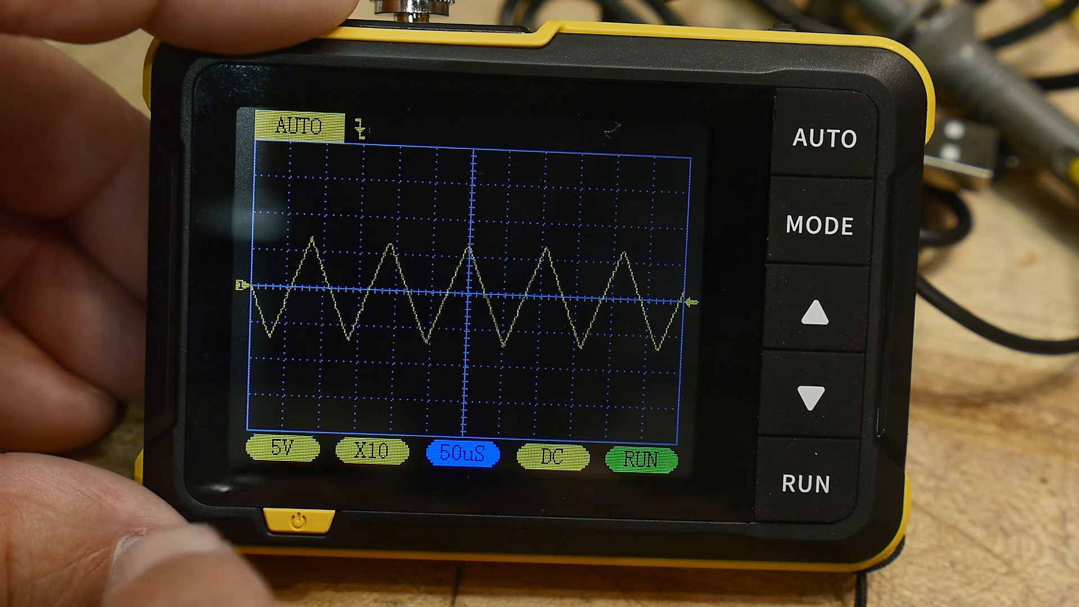
click(812, 396)
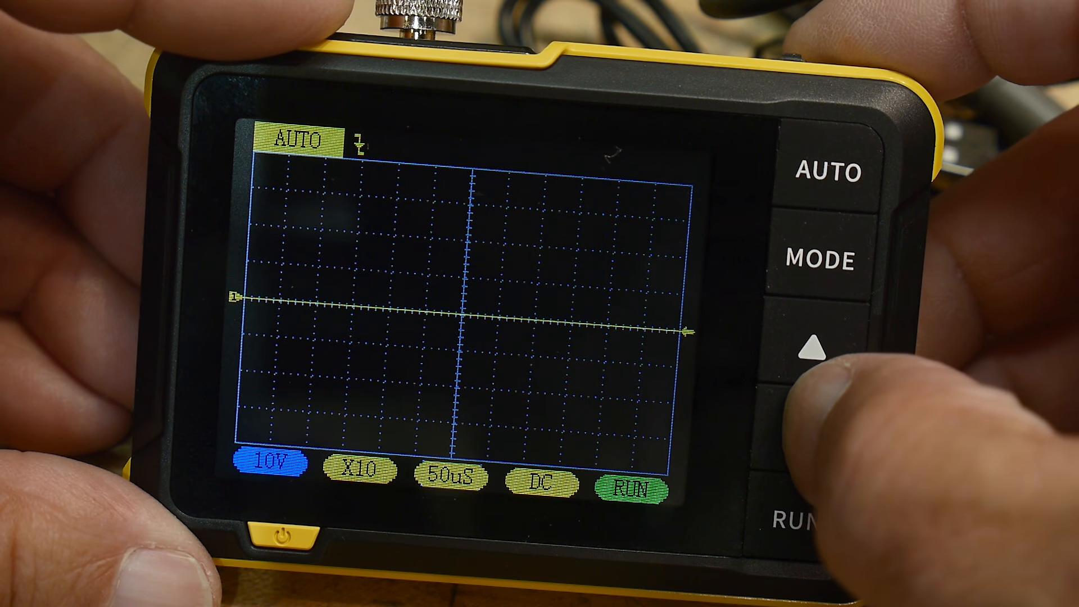
click(812, 423)
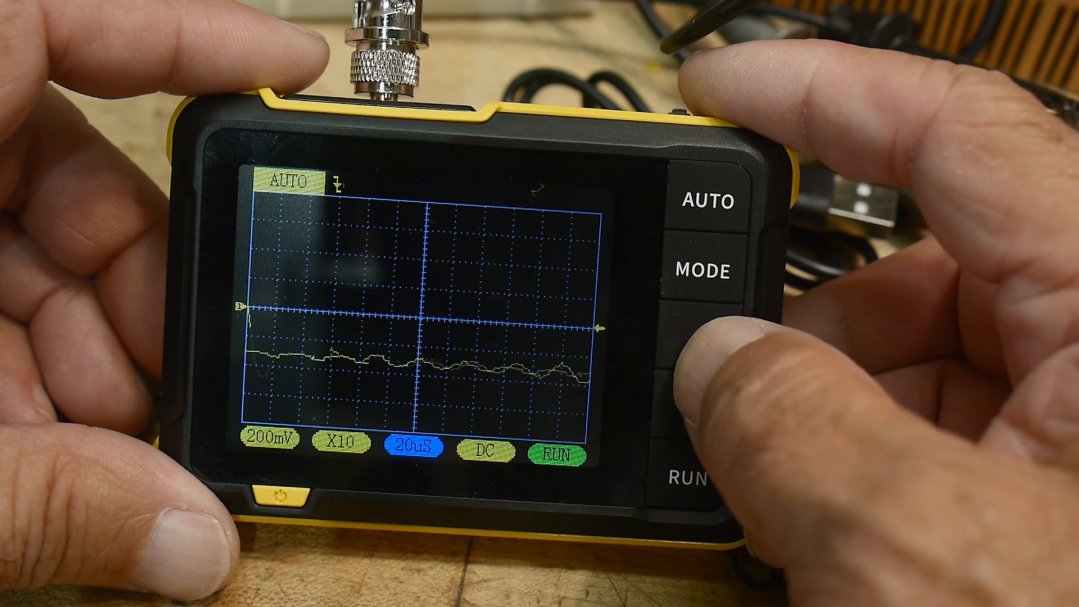
click(698, 337)
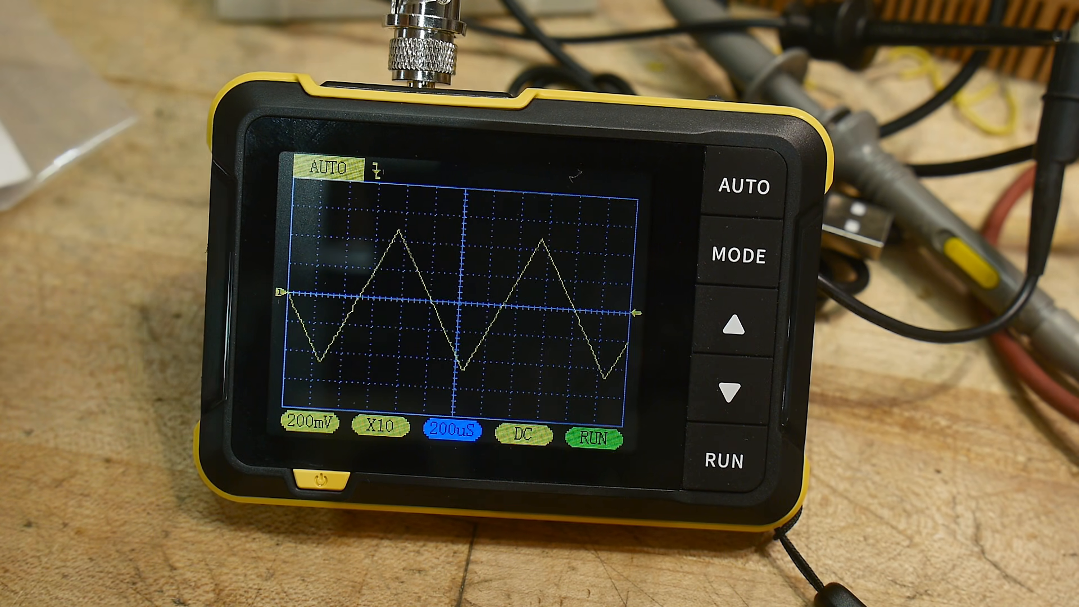
click(735, 324)
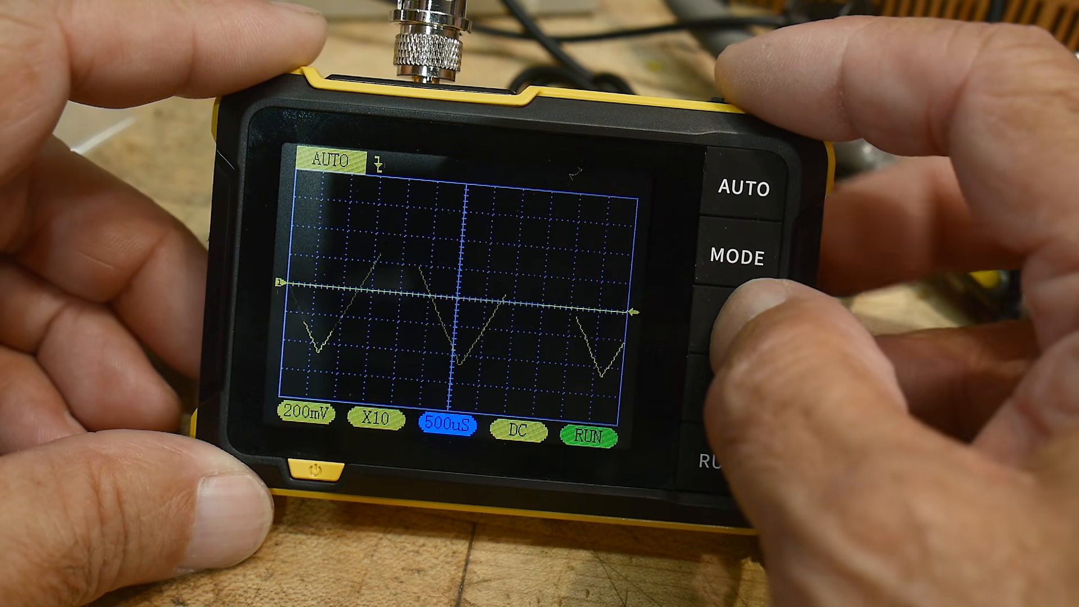